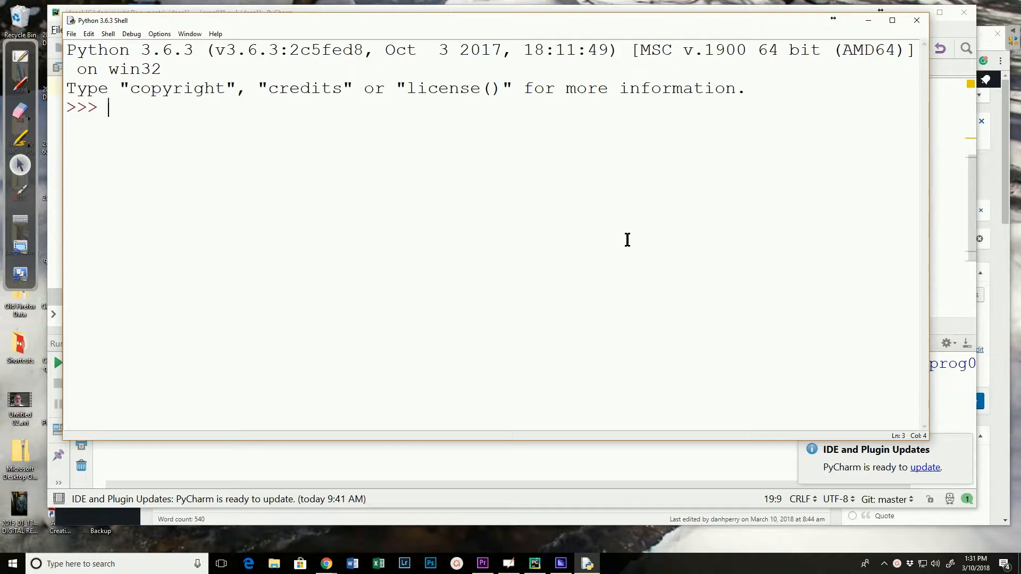
Step: Define tup = ('a', 3, 'hello') in the IDLE shell, retyping it after the SyntaxError
text(tu)
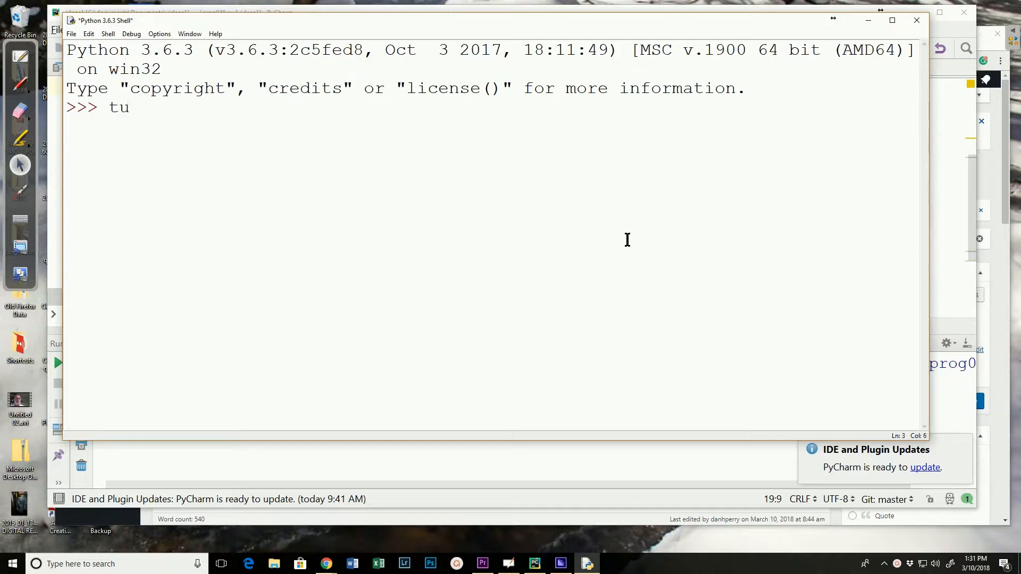
text(p =)
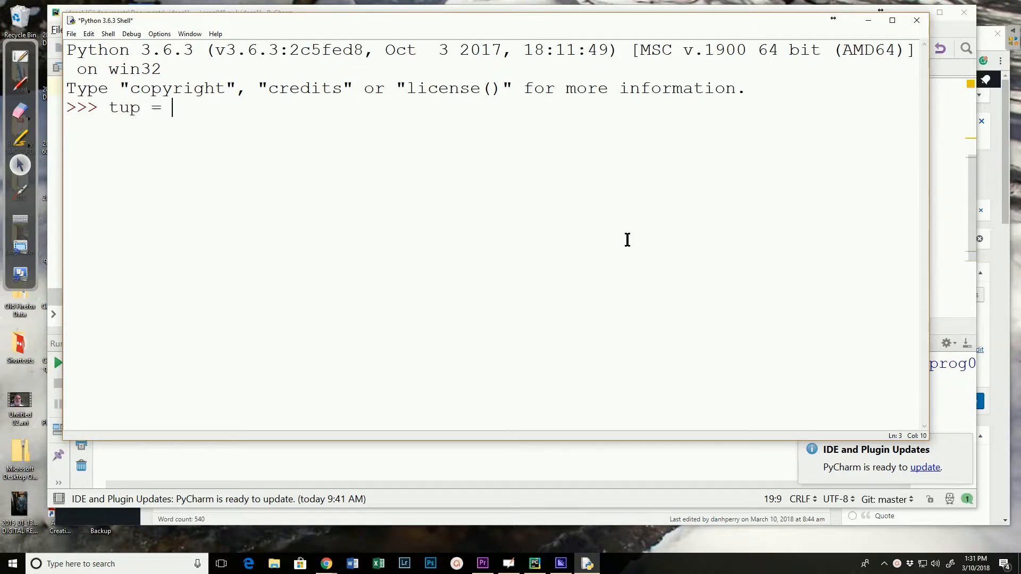
text(())
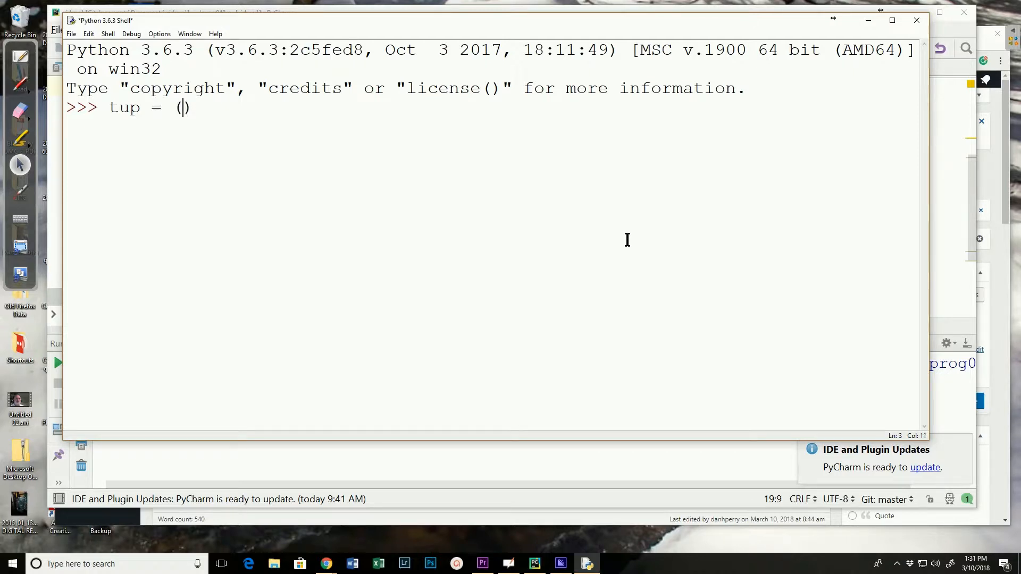
text(')
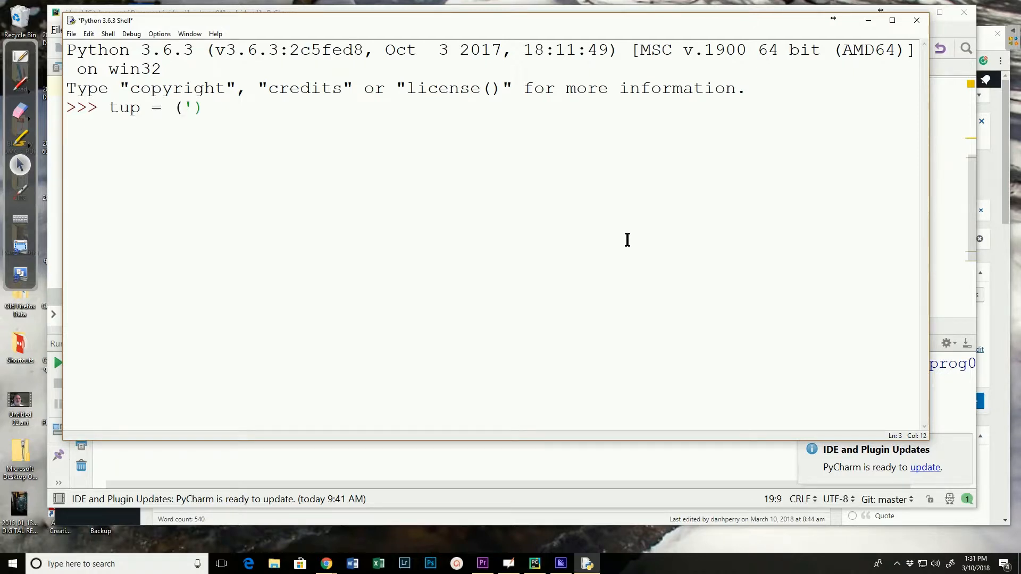
text(a)
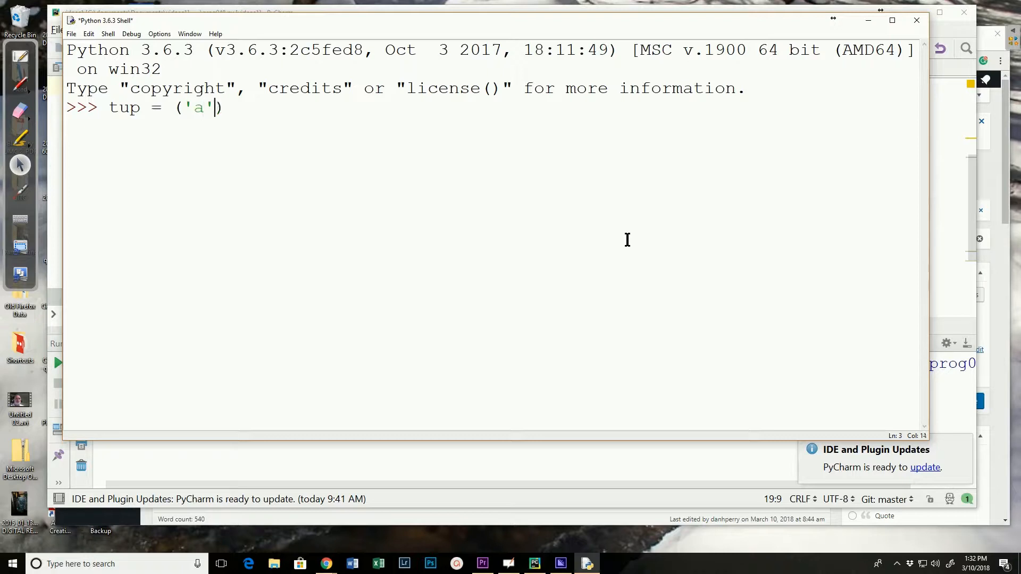
text(,3,''hell)
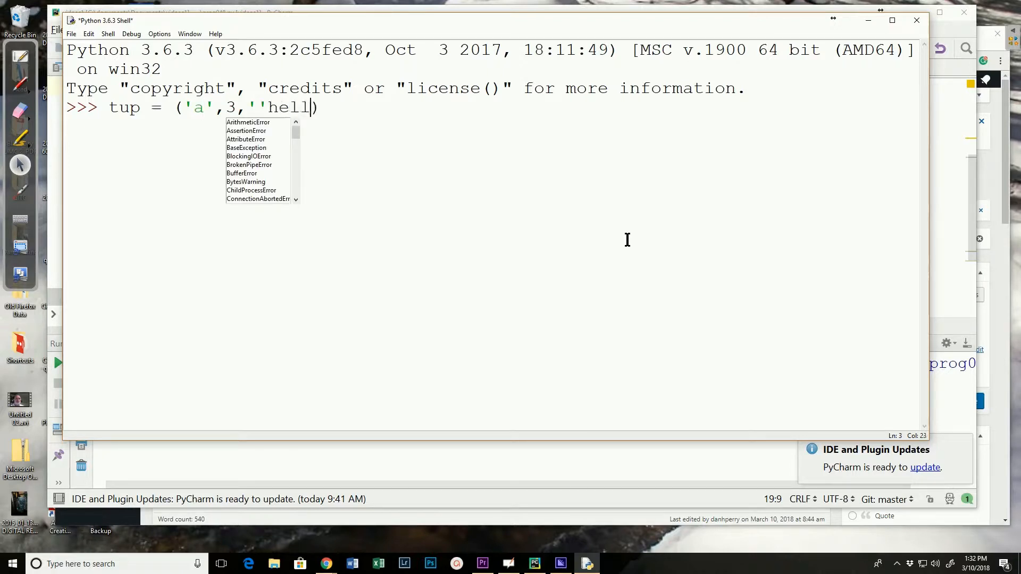
text(o')
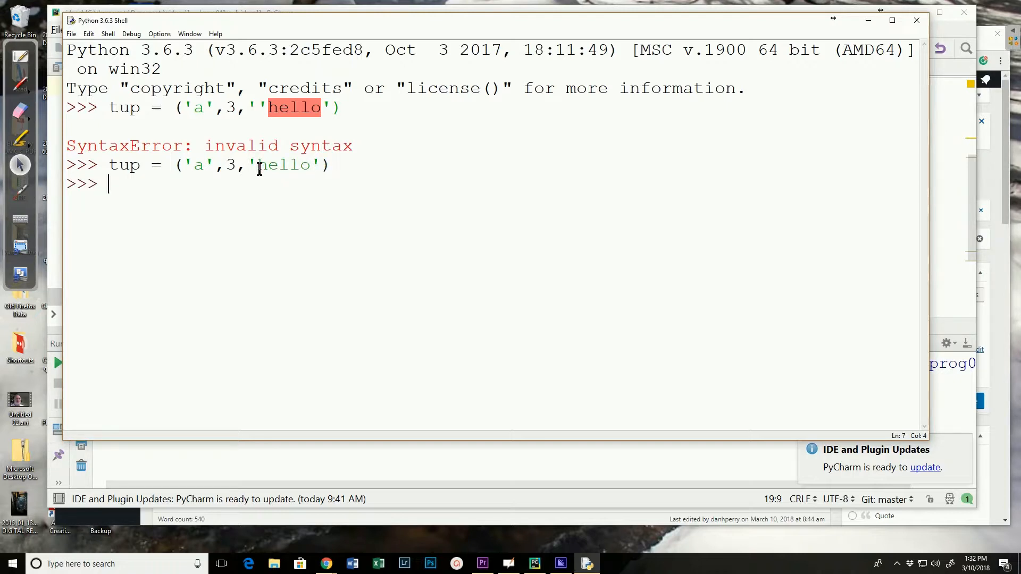
Step: Evaluate tup[0], tup[2], tup and the slice tup[:2] at the IDLE prompt
text(t)
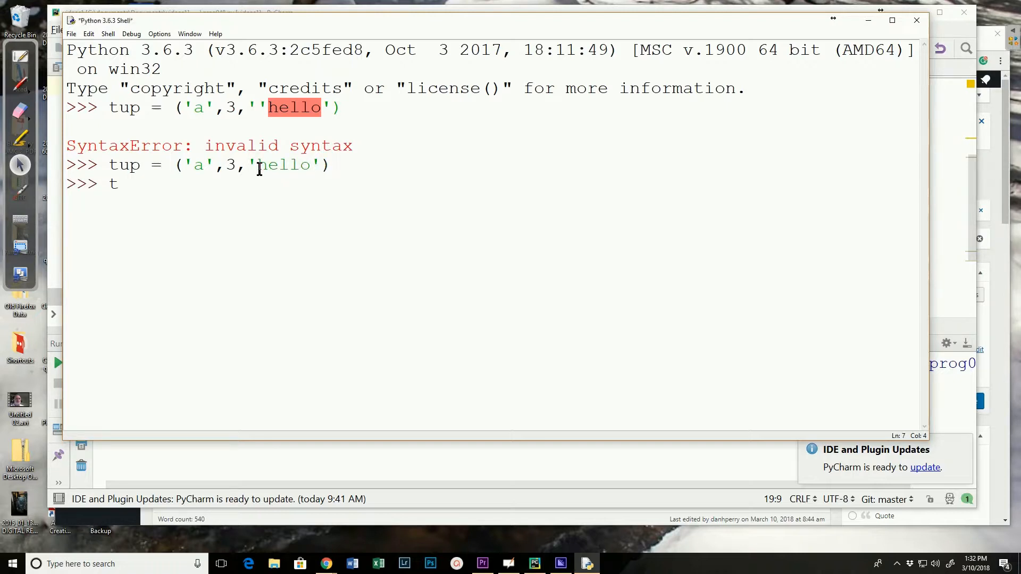
text(up)
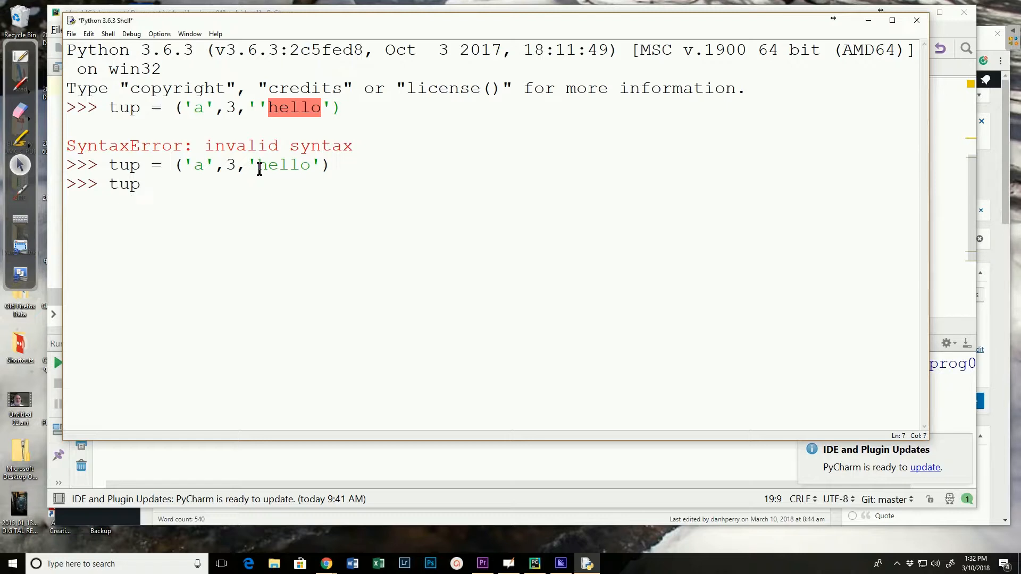
text([])
text(tup)
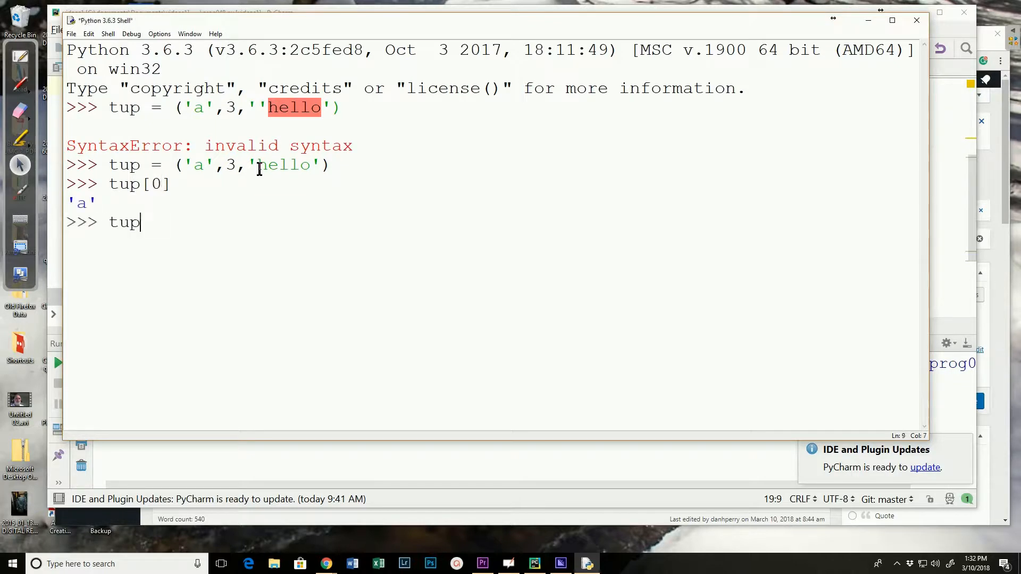
text([])
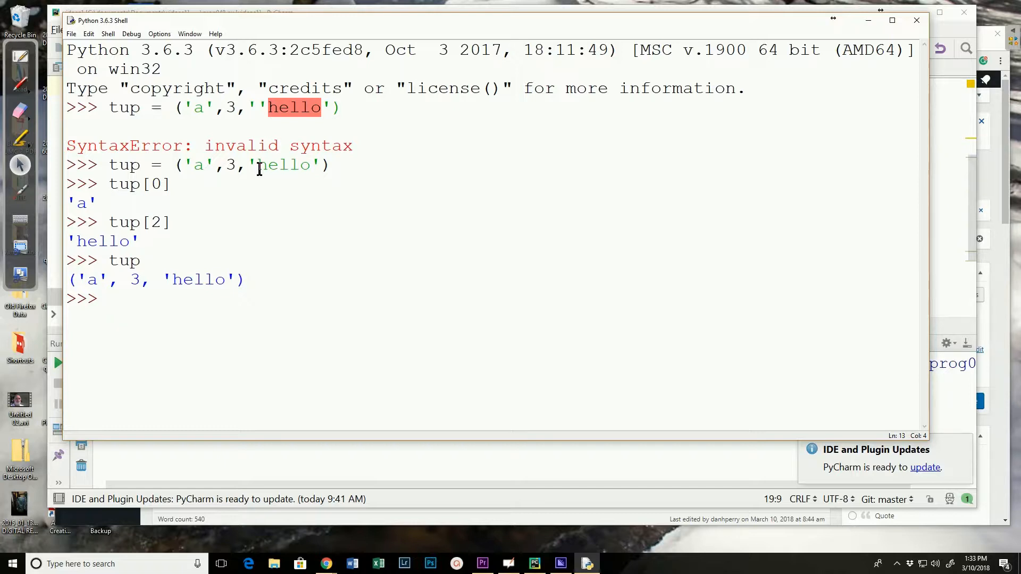
text(tup[:)
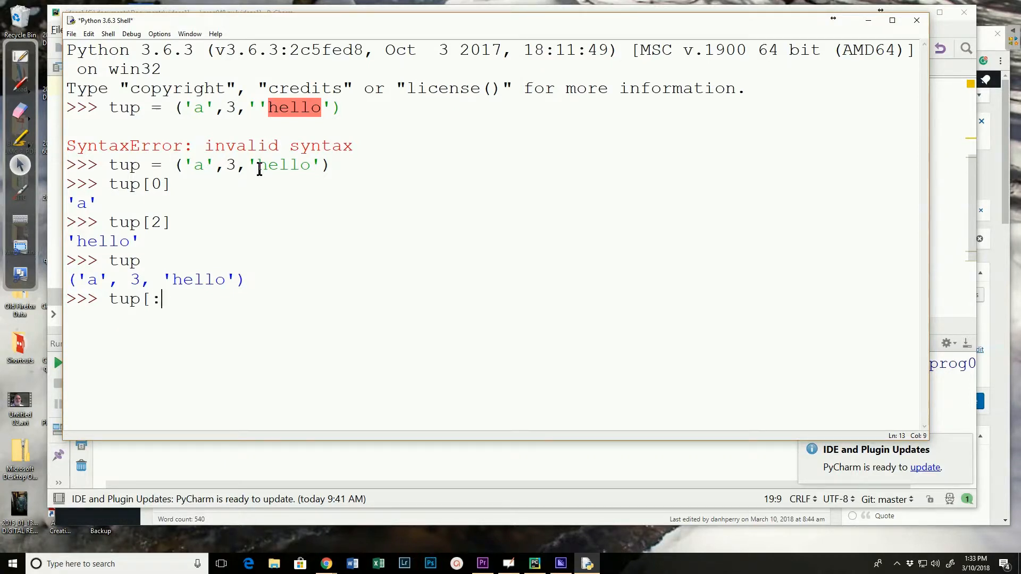
text(2])
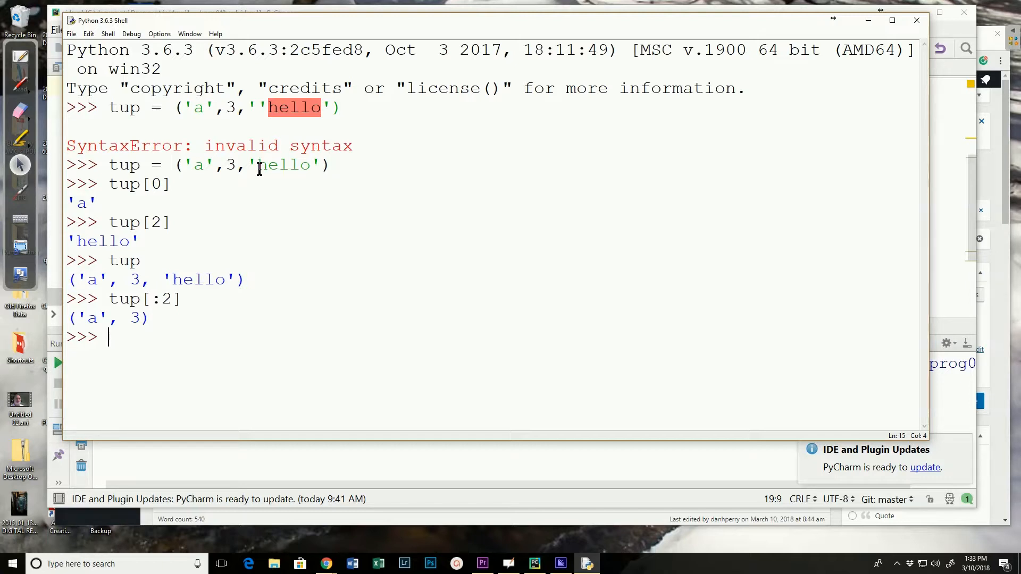
mouse_move(859, 57)
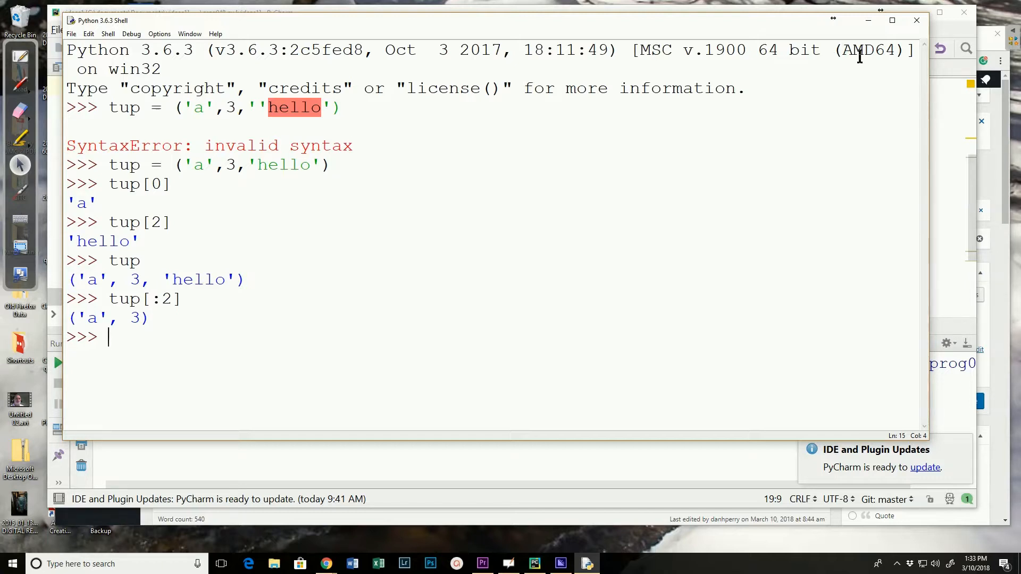
mouse_move(946, 103)
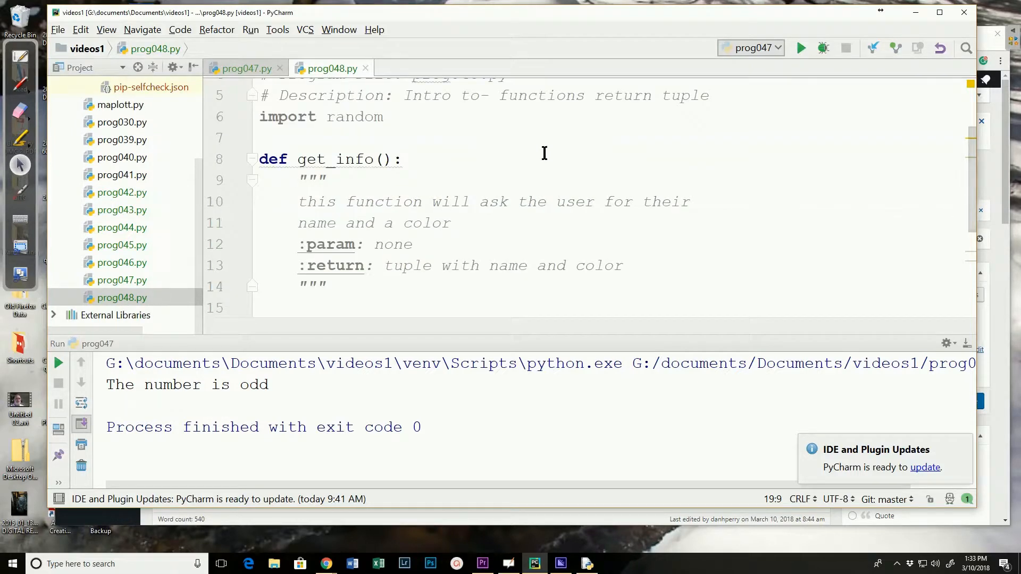
mouse_move(519, 231)
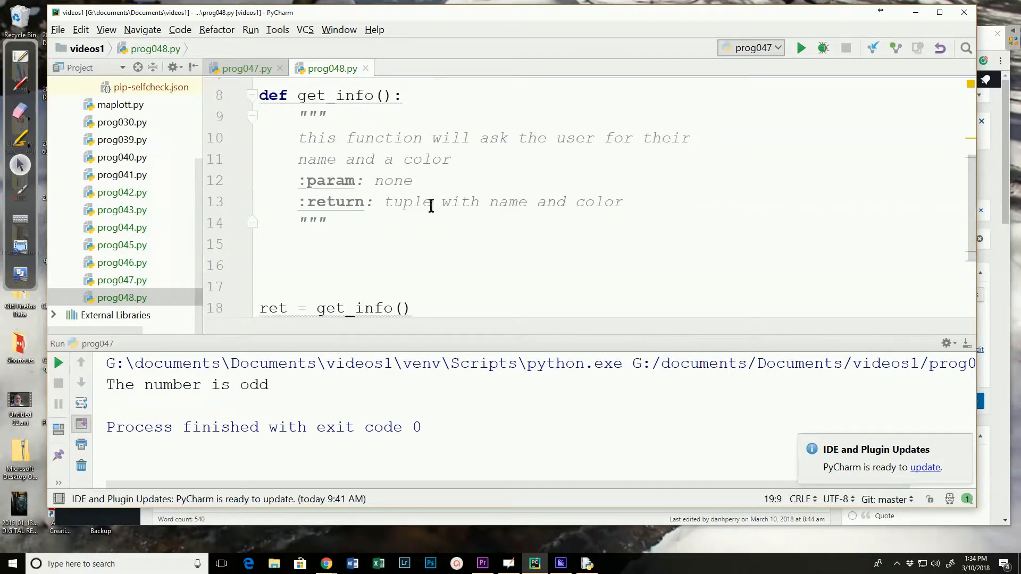
mouse_move(492, 164)
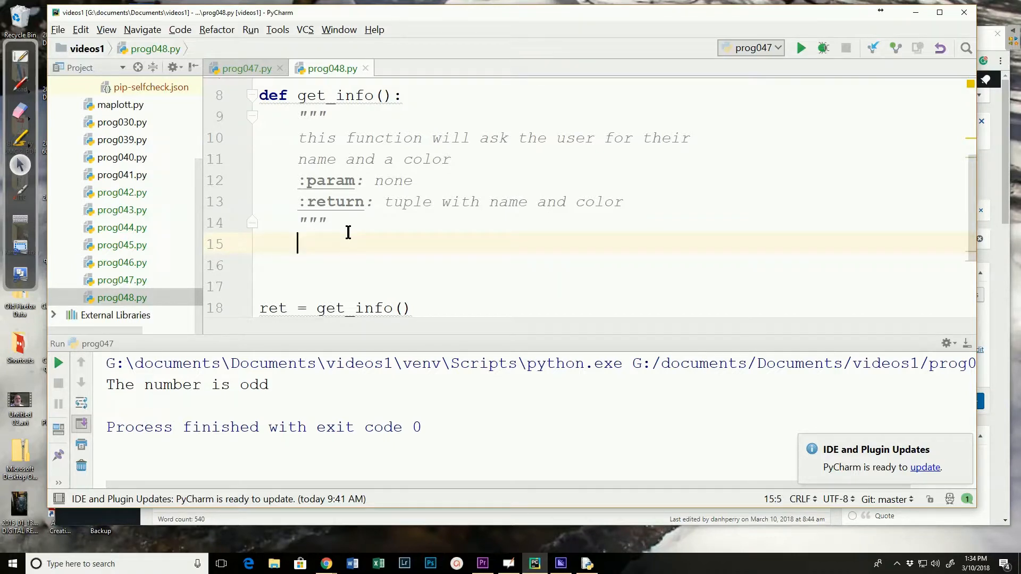
Step: Finish the 'Enter your name: ' input line and add color = input('Enter a color: ')
text(input('Enter your name)
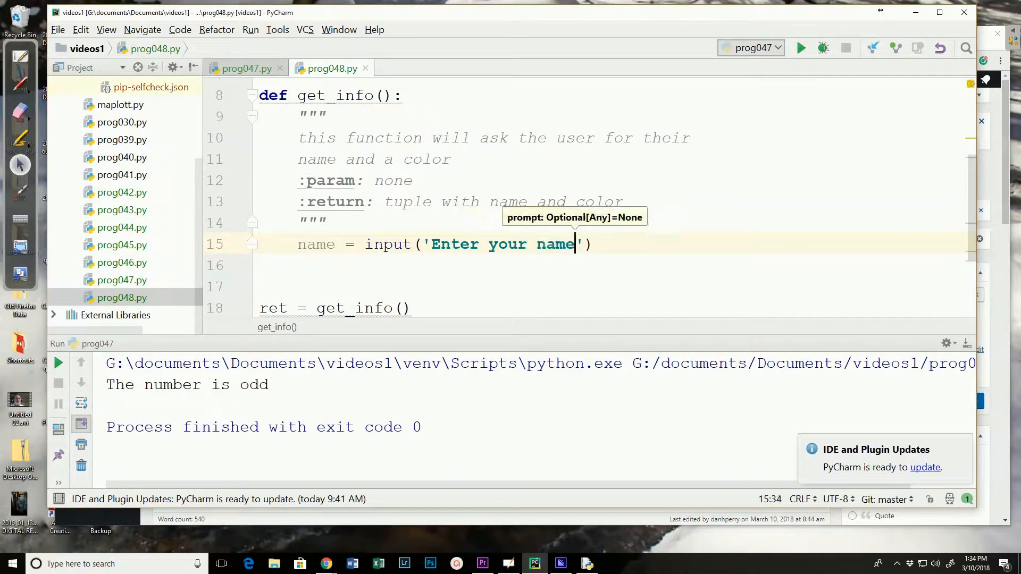
text(:)
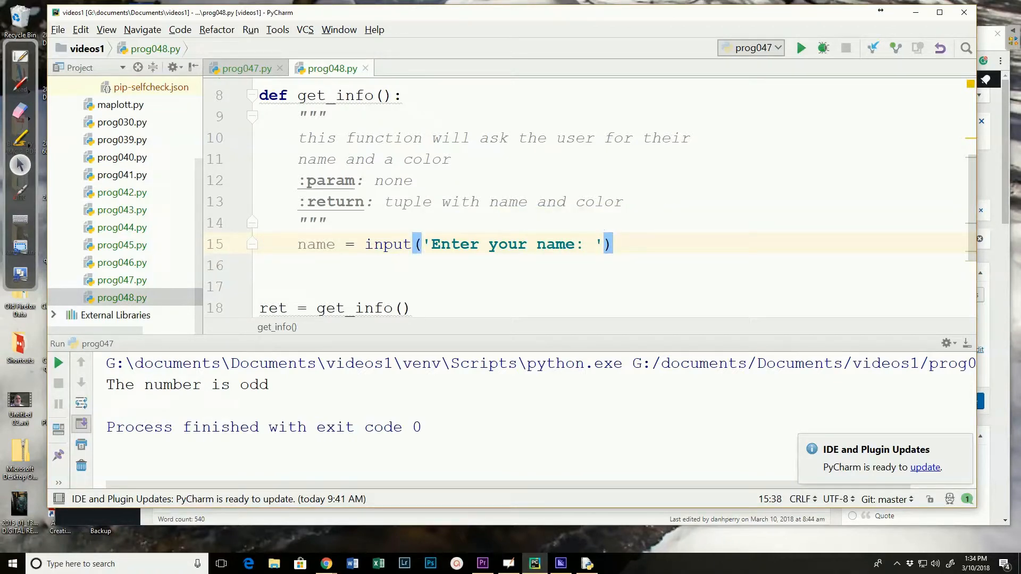
text(colo)
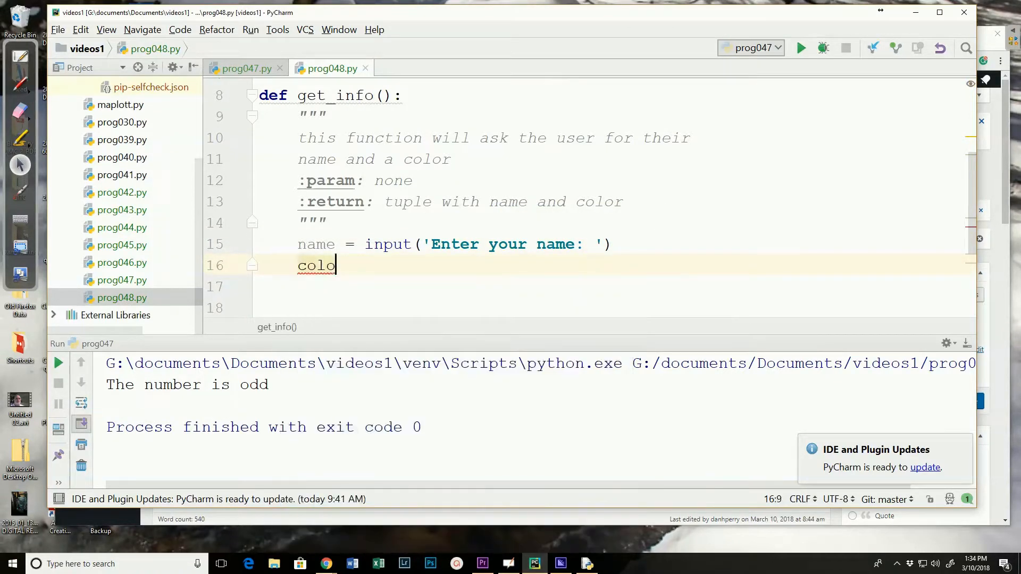
text(r =)
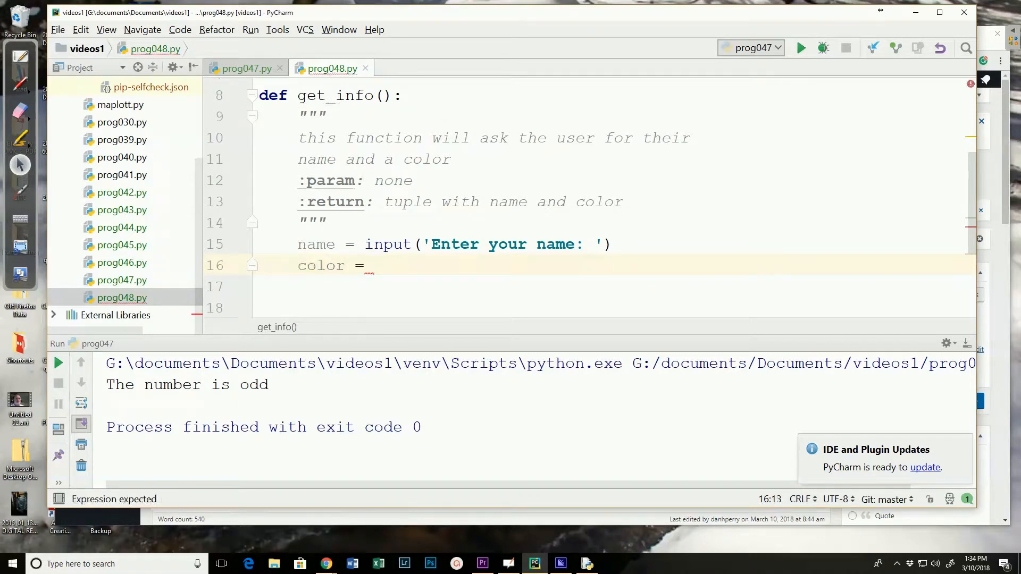
text(input)
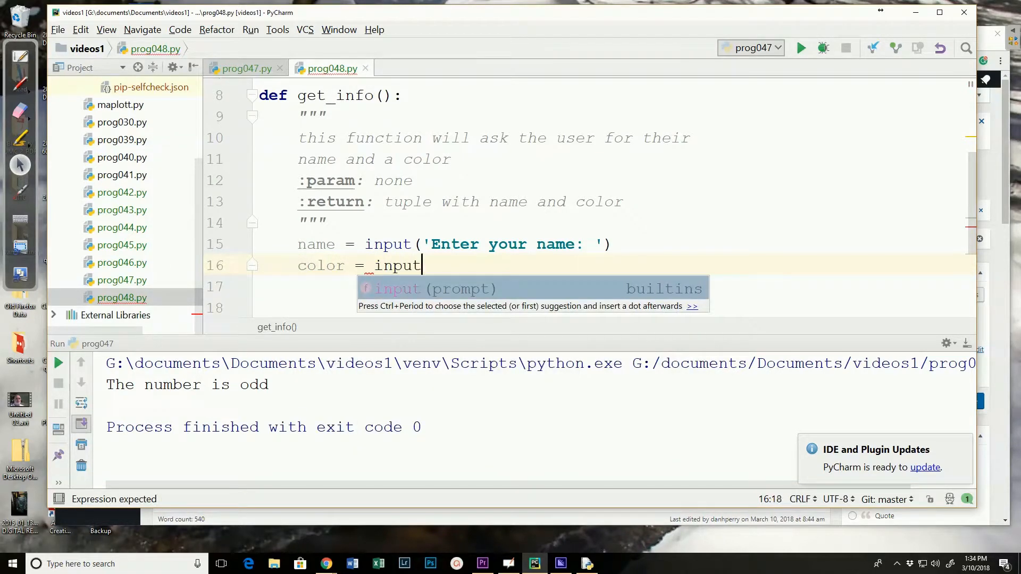
text(('Enter a color:)
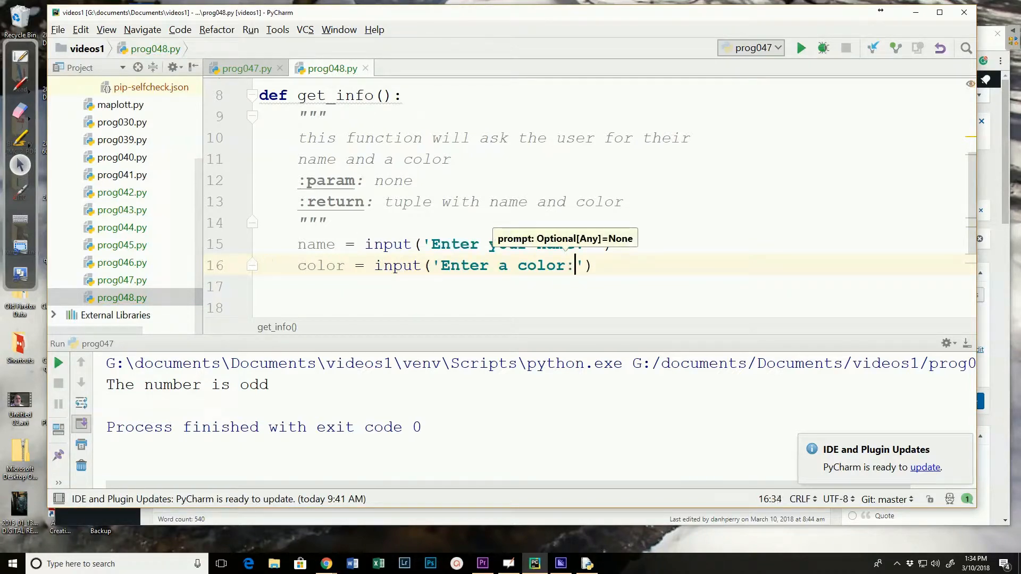
key(Enter)
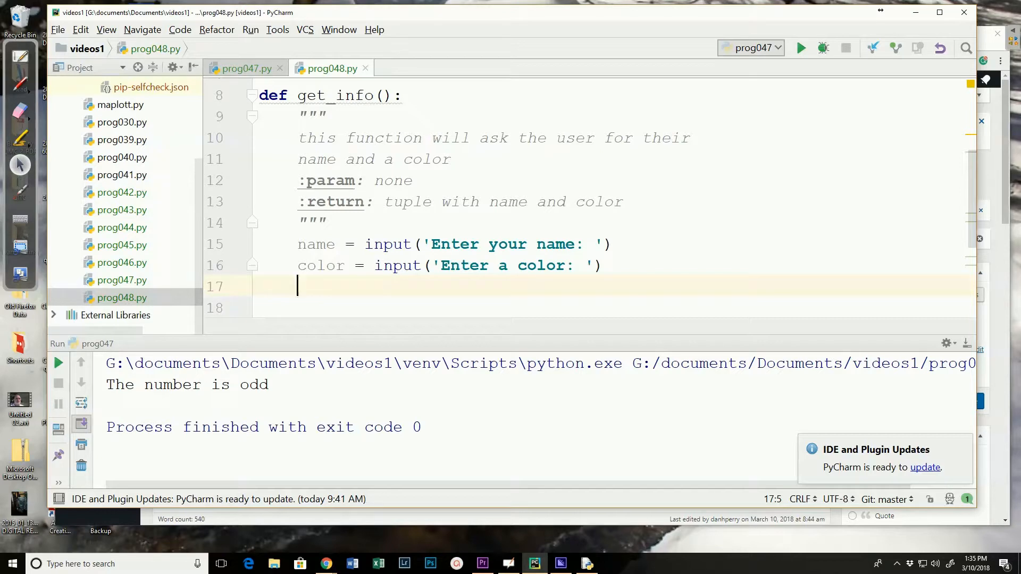
Step: Add ret_val = (name, color) and return ret_val at the end of get_info()
text(ret_va)
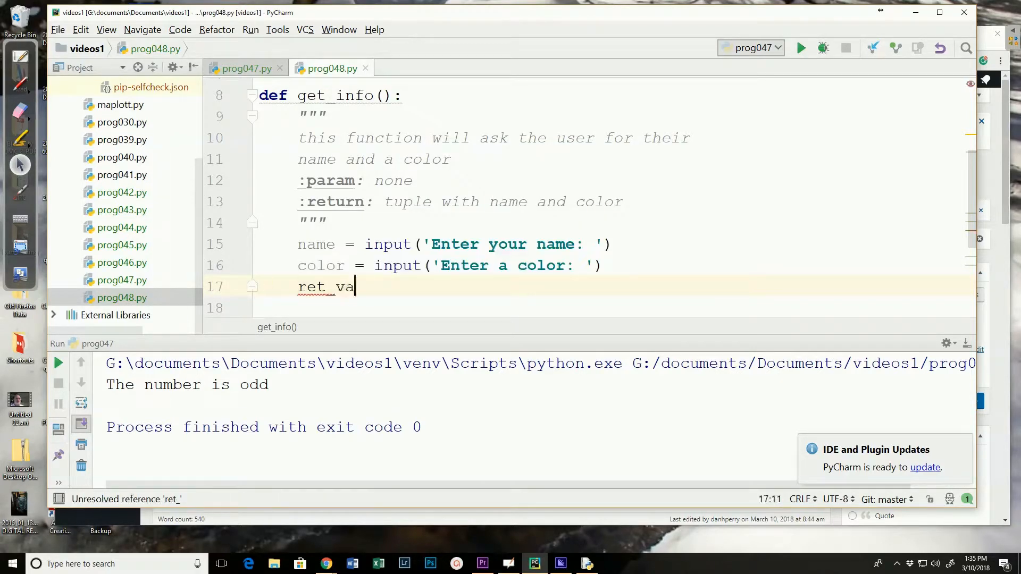
text(l)
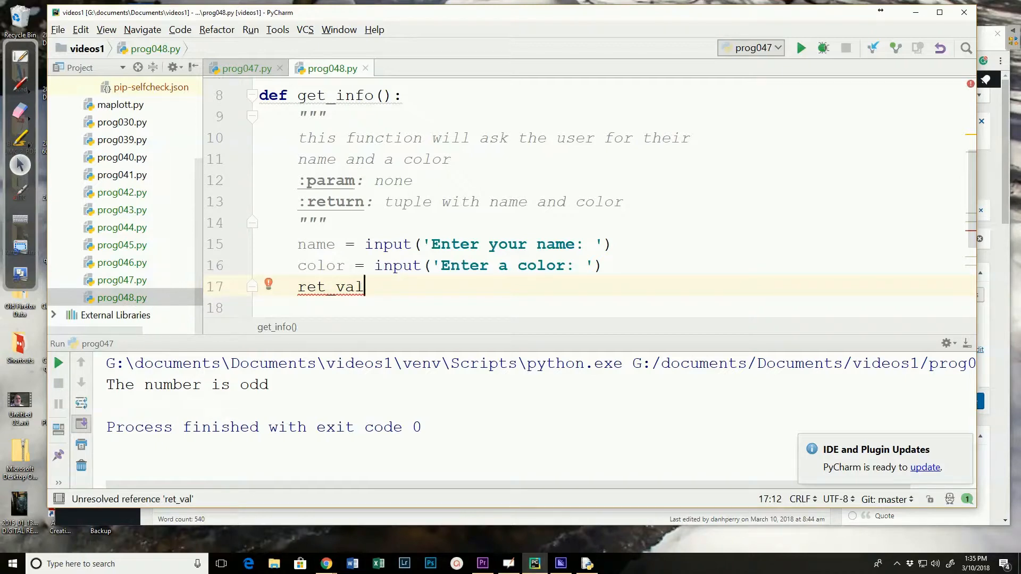
text(=)
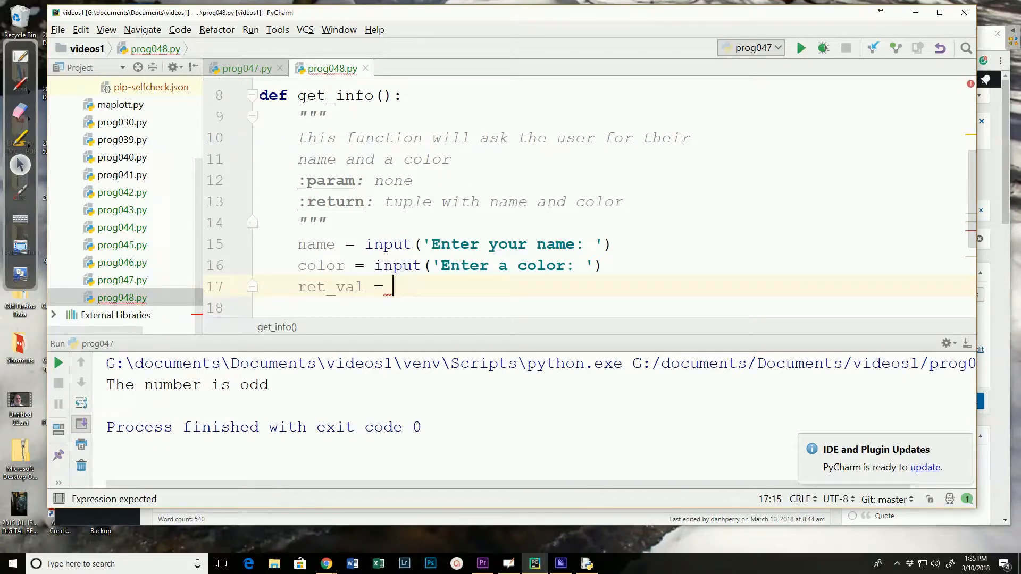
text((n)
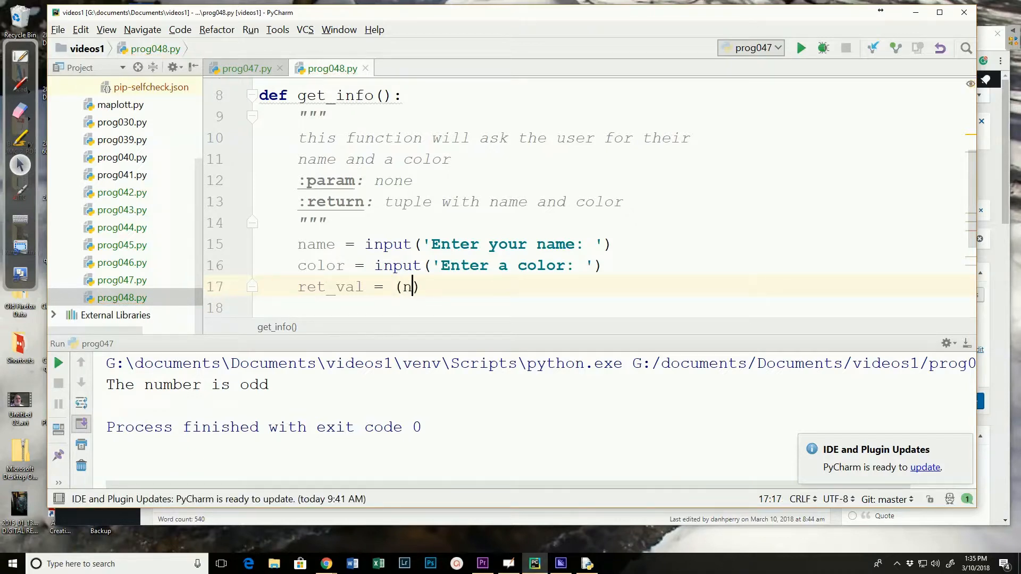
text(ame, colo)
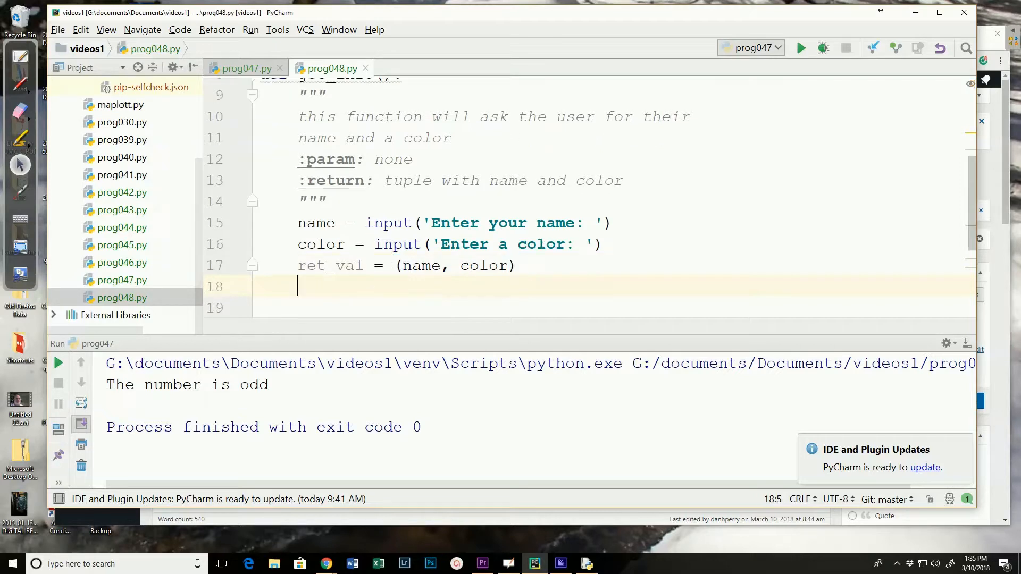
text(re)
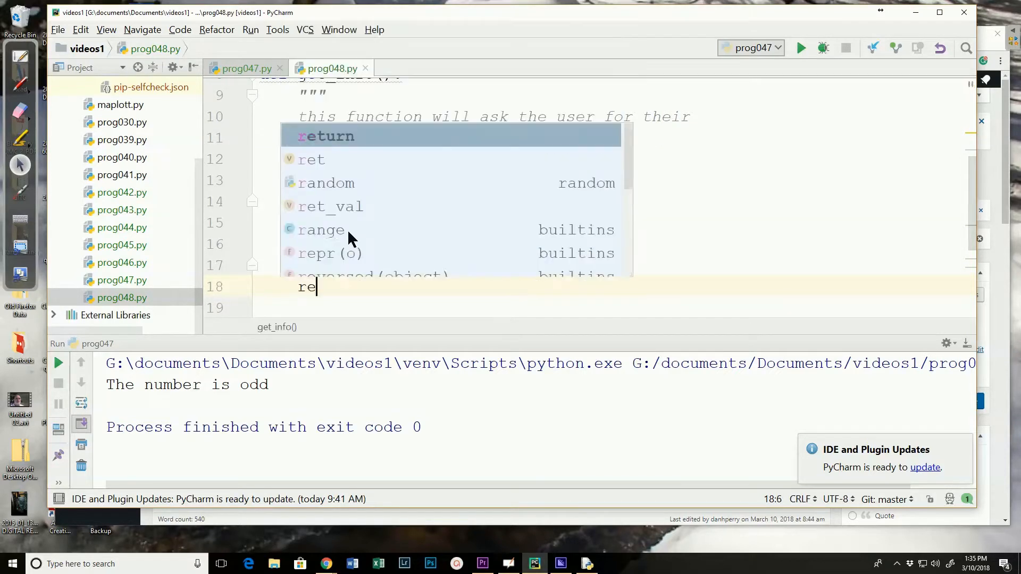
text(turn ret_val)
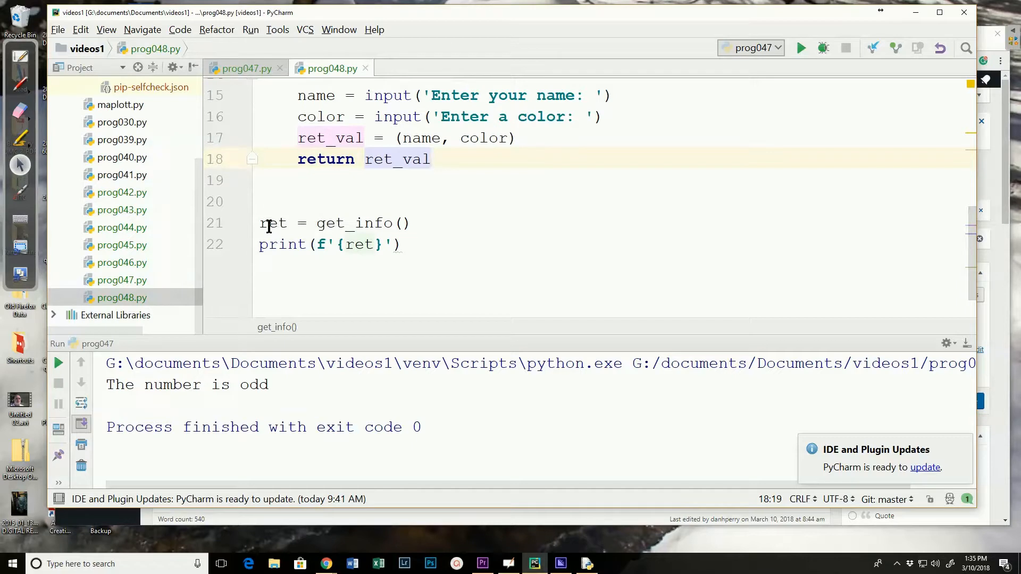
mouse_move(293, 214)
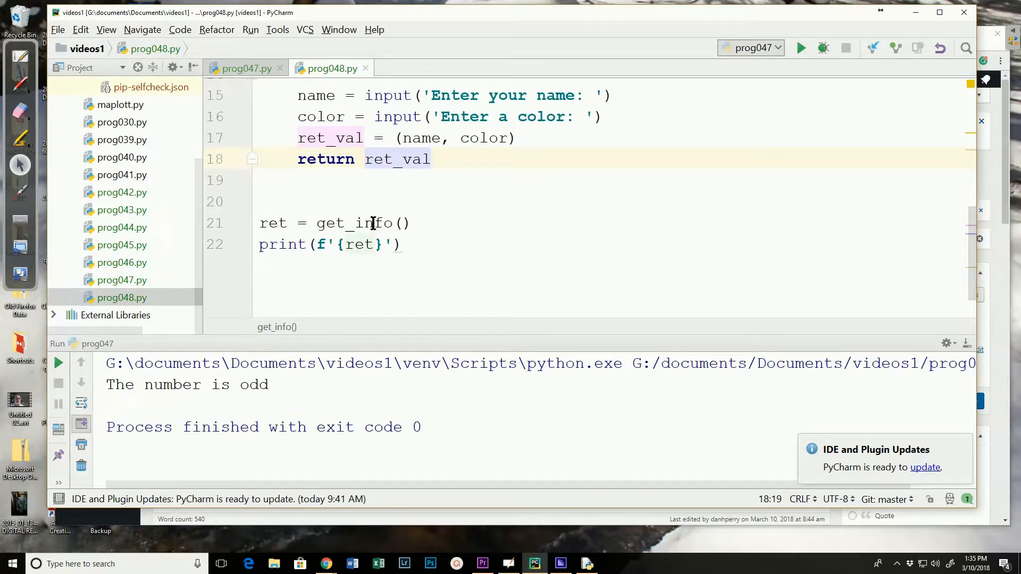
mouse_move(384, 245)
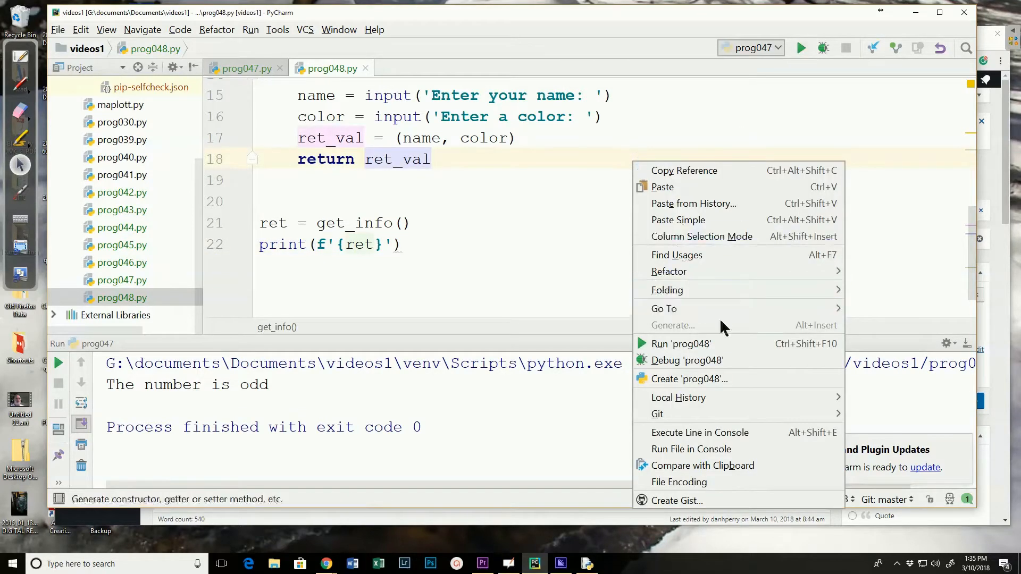
Step: Run prog048 and enter Dan as the name and Blue as the color
click(681, 344)
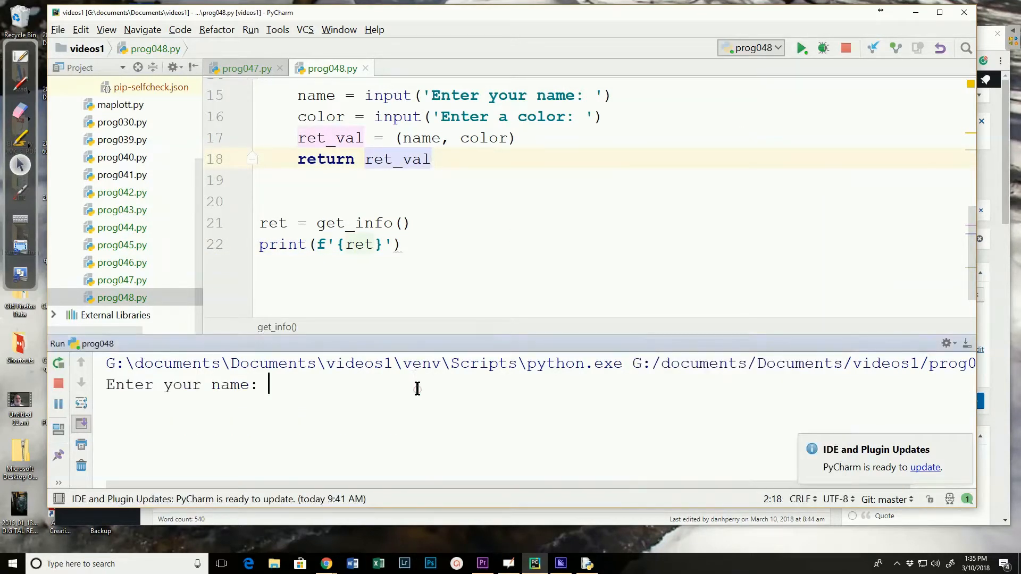
text(Da)
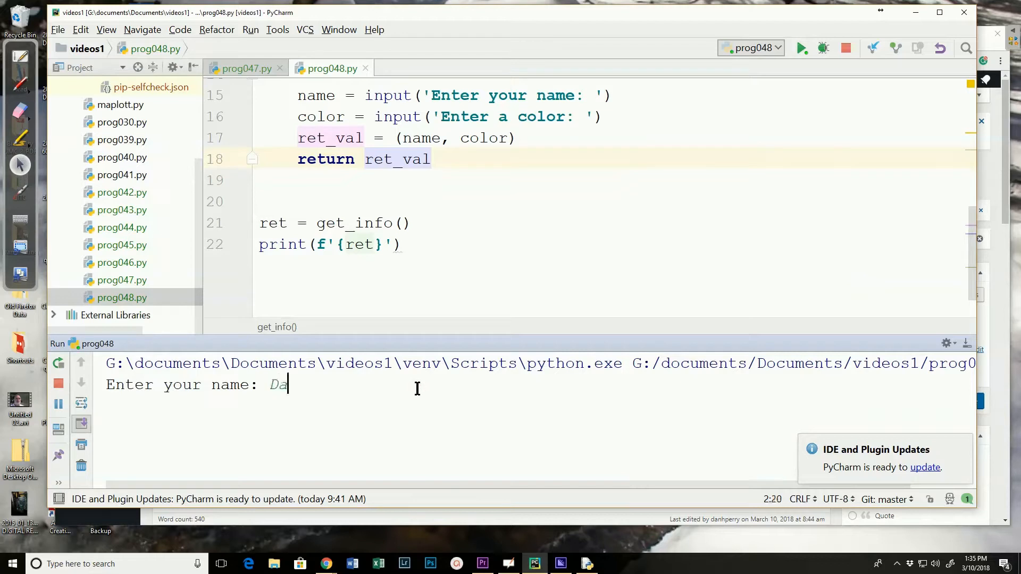
key(Enter)
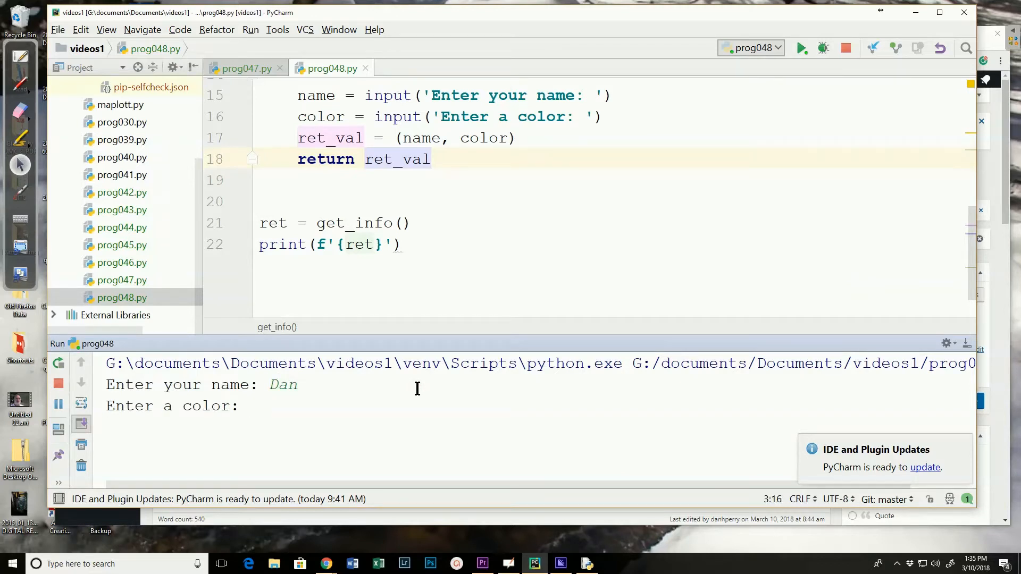
text(Blue)
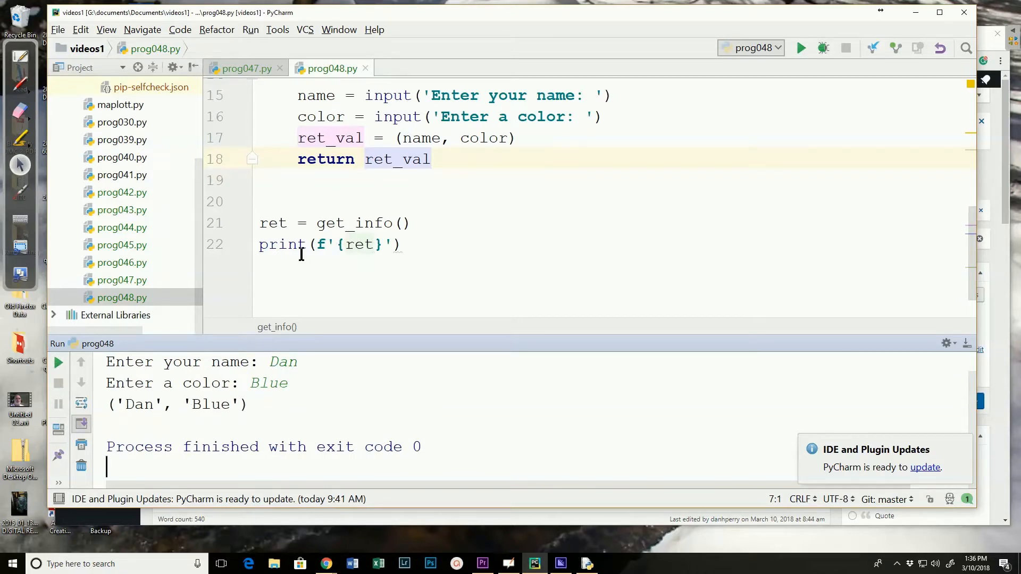
mouse_move(406, 244)
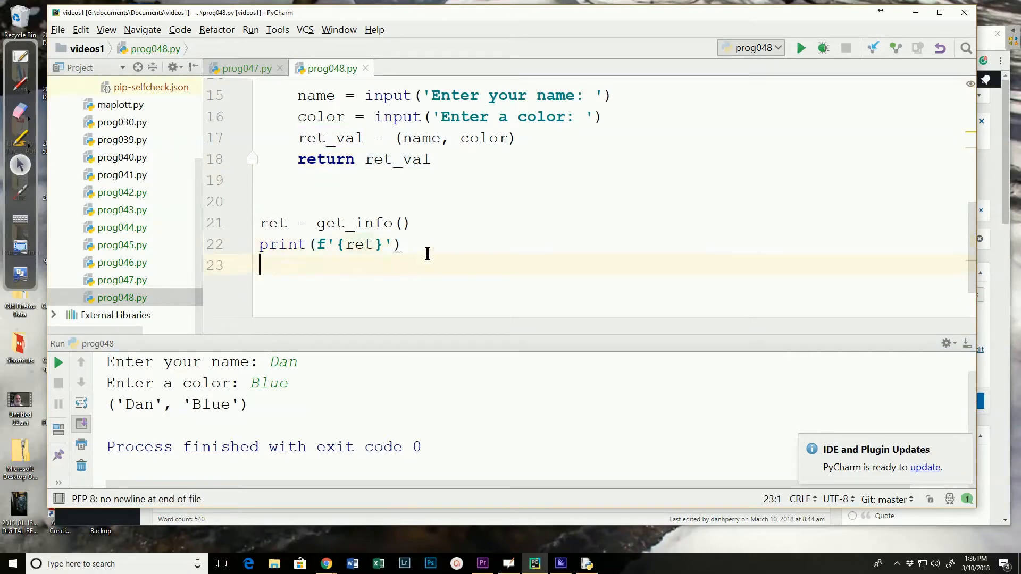
Step: Type print(ret[0]) below print(f'{ret}'), fixing the 'pritn' typo
text(pritn)
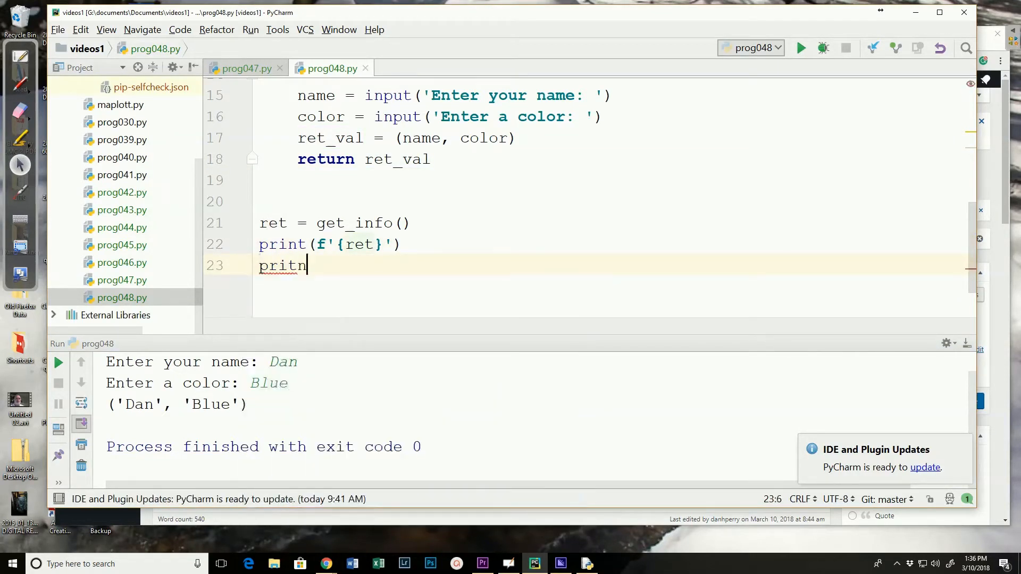
text(print(ret[)
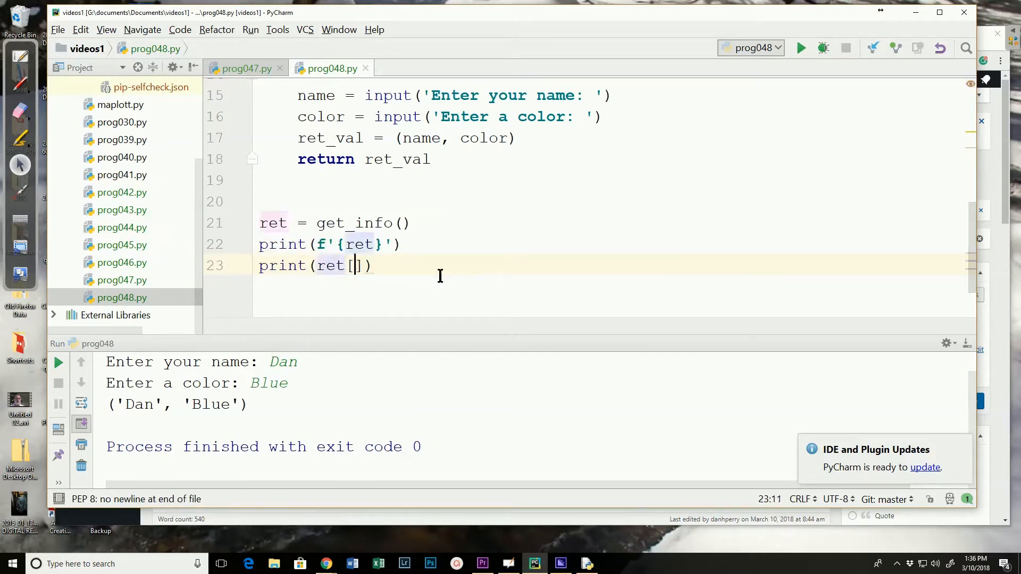
text(0)
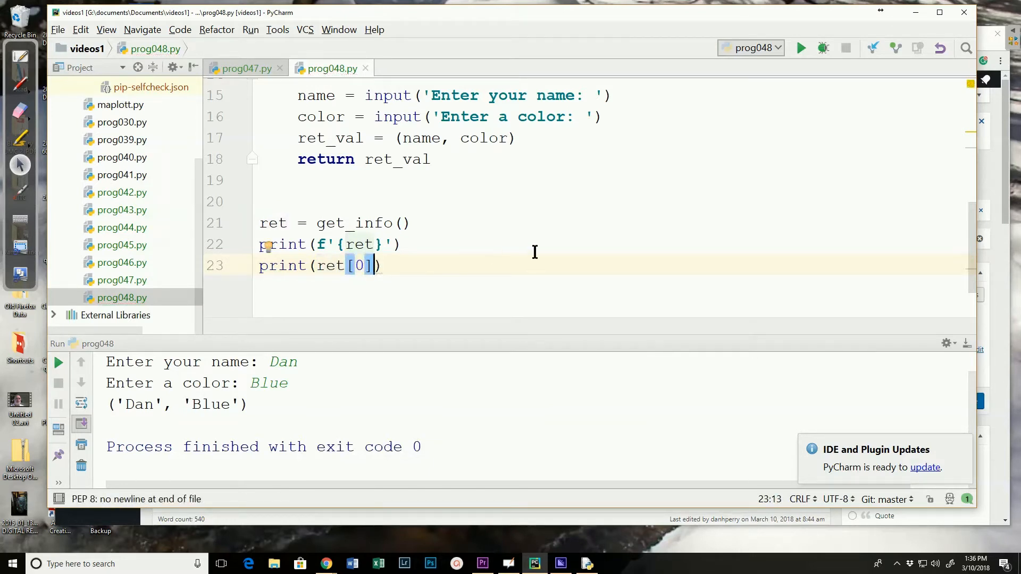
mouse_move(800, 56)
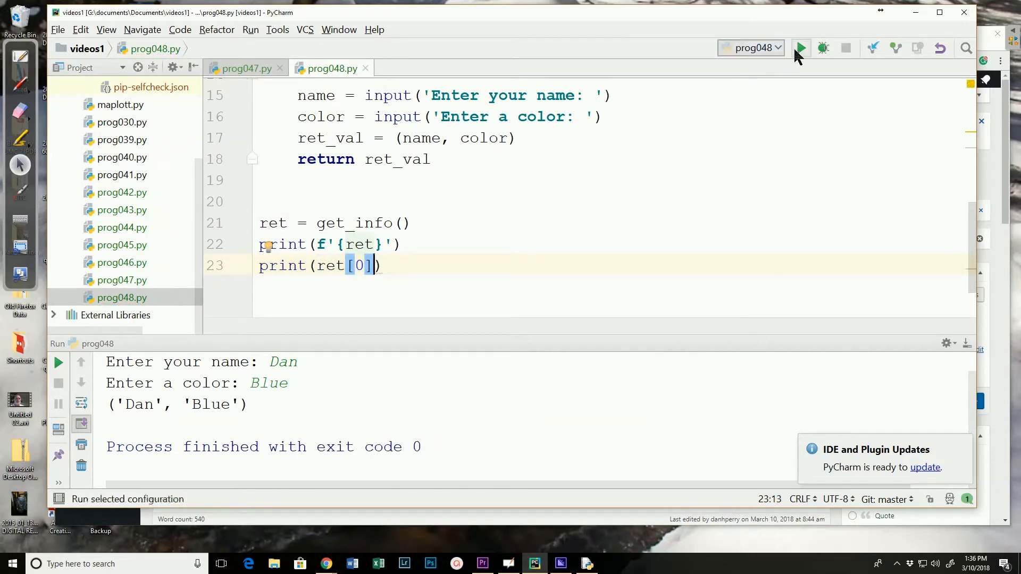
mouse_move(801, 48)
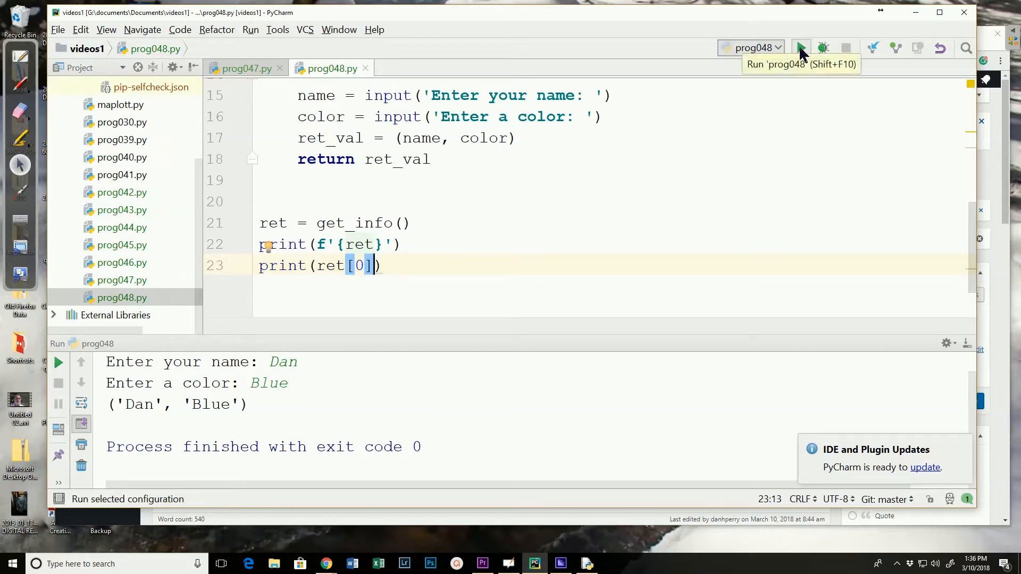
Step: Rerun prog048 with the green Run button and enter joe as the name
click(802, 48)
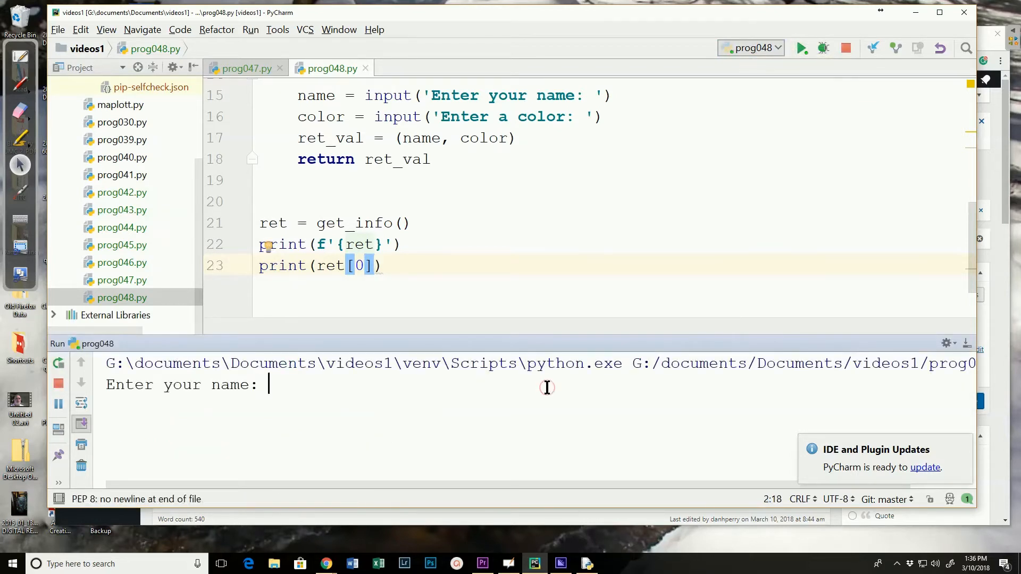
text(joe)
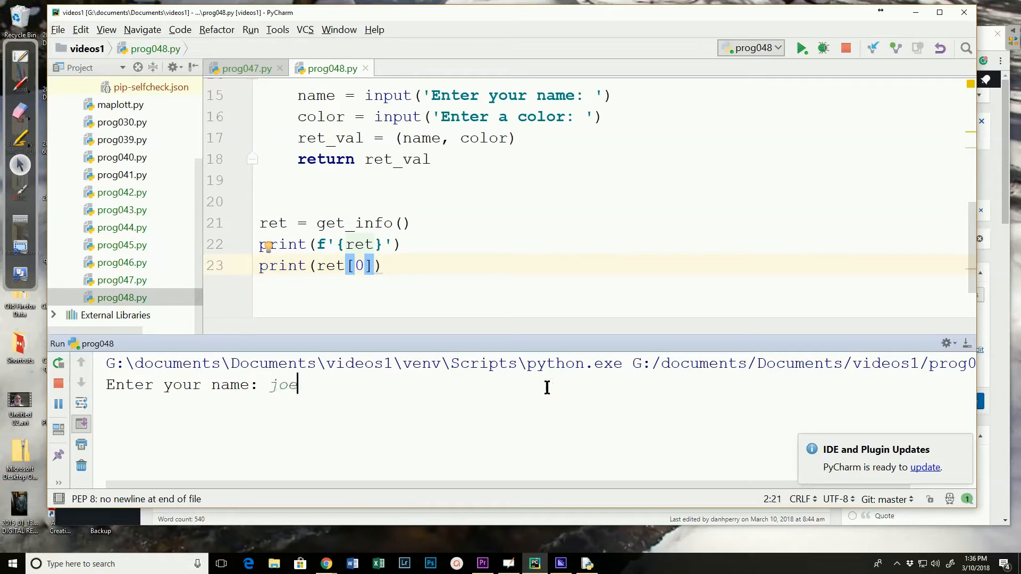
key(Enter)
text(red)
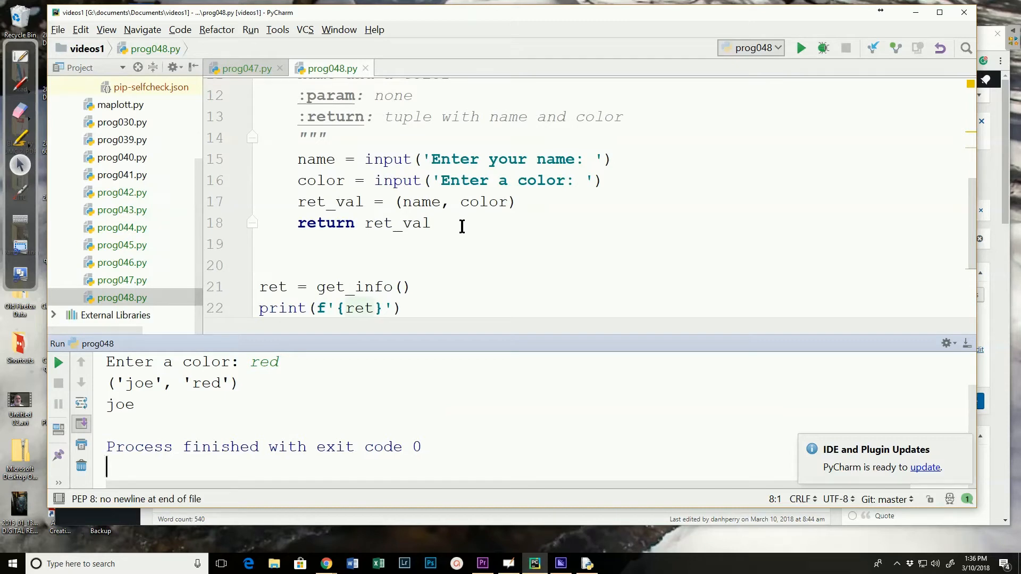
mouse_move(470, 220)
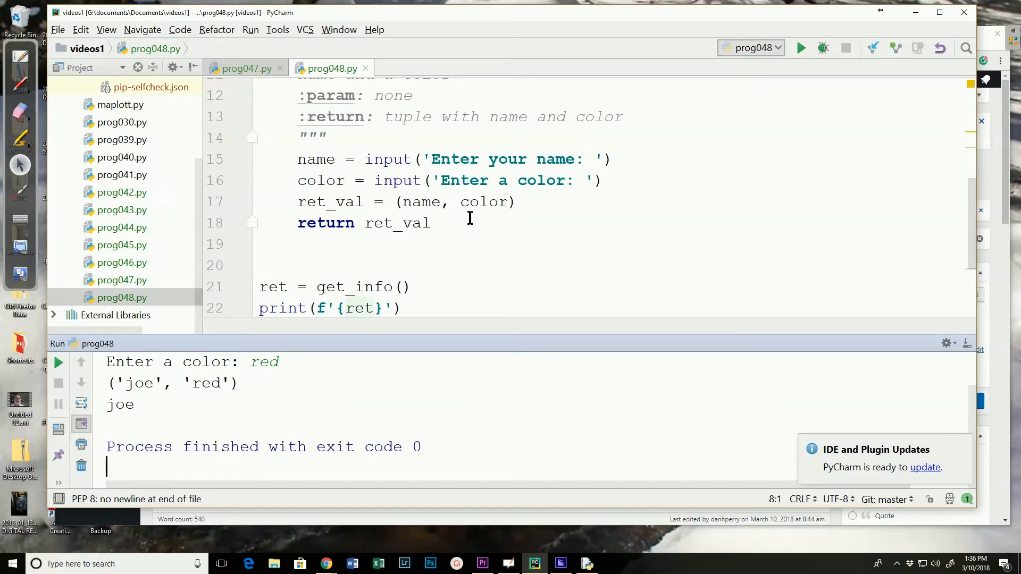